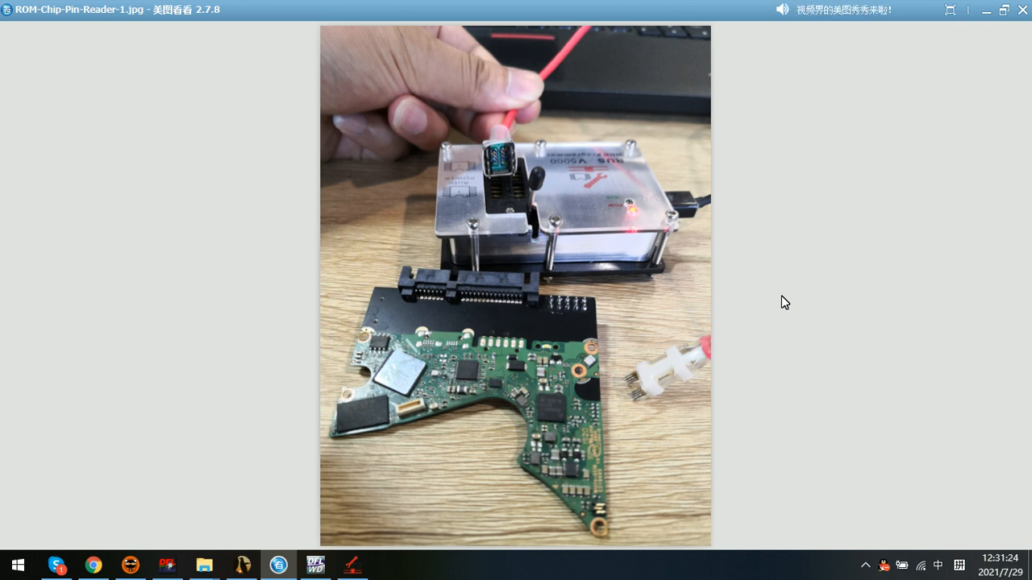
- Browse ROM-Chip-Pin-Reader photos 1 through 3 of the chip clipped beside the drive board
{"action": "left_click", "coordinate": [502, 502]}
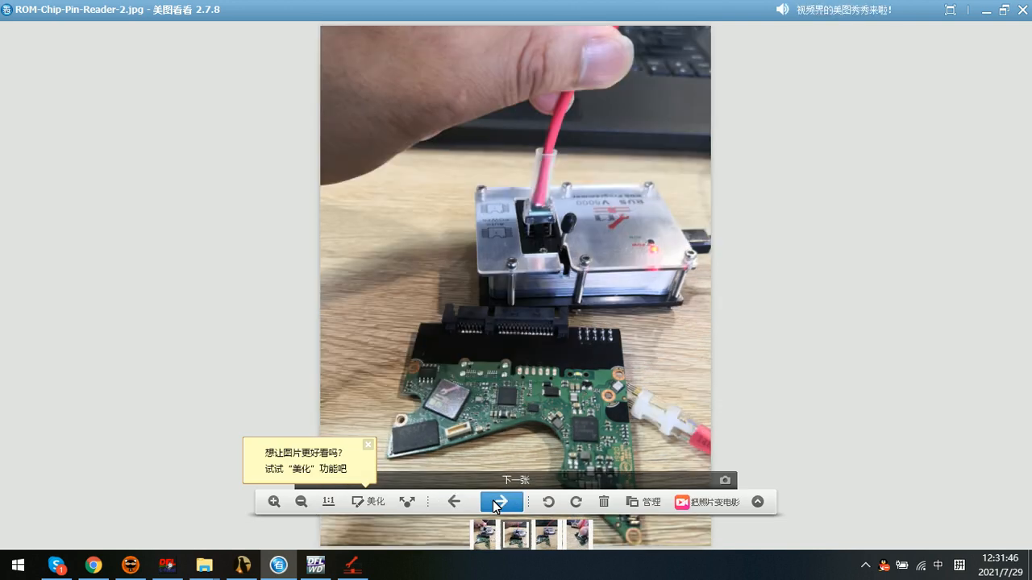
{"action": "left_click", "coordinate": [502, 502]}
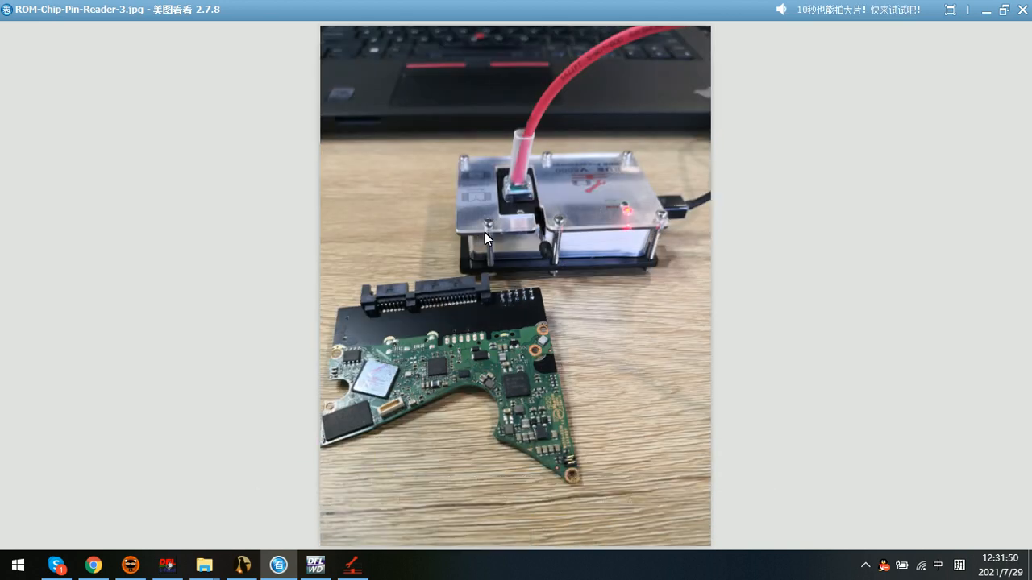
{"action": "mouse_move", "coordinate": [516, 210]}
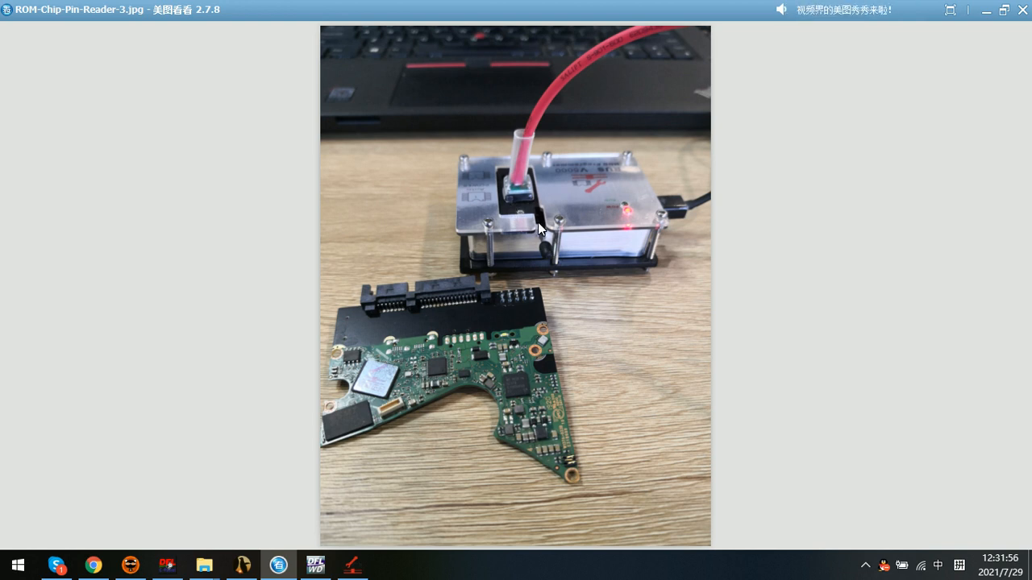
{"action": "mouse_move", "coordinate": [546, 252]}
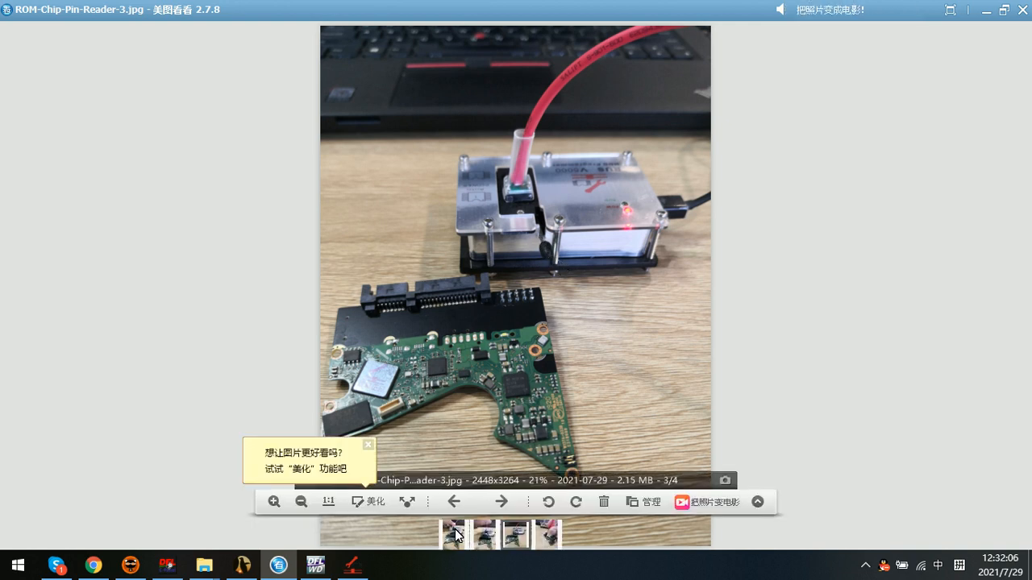
{"action": "mouse_move", "coordinate": [502, 502]}
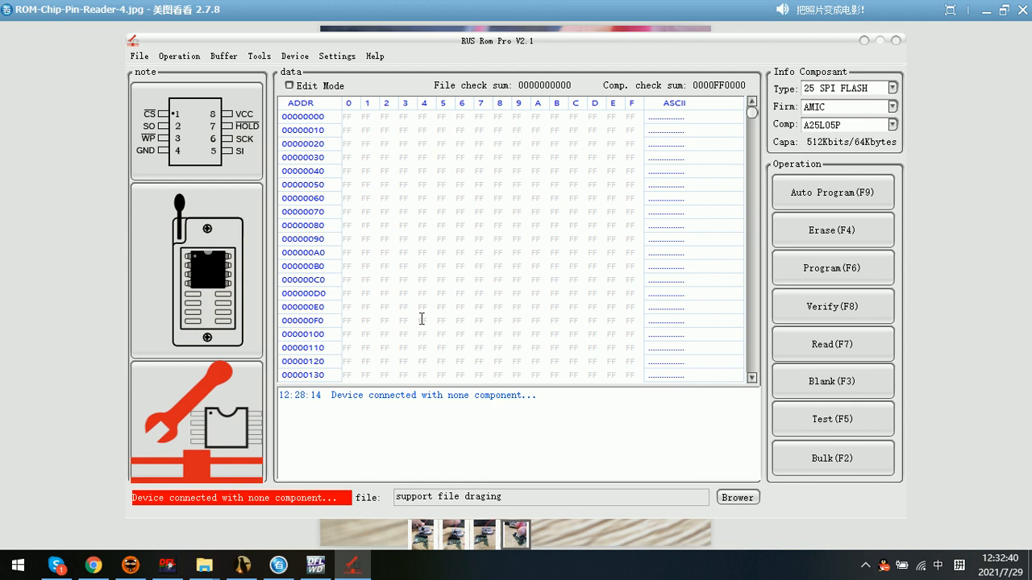
{"action": "mouse_move", "coordinate": [417, 345]}
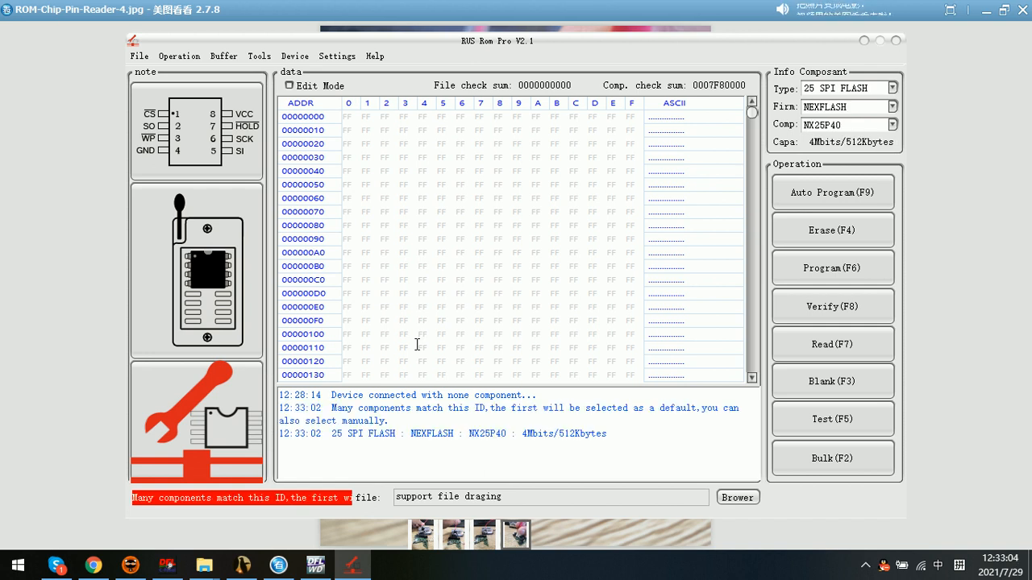
- Read the NEXFLASH NX25P40 chip's contents with Read(F7)
{"action": "left_click", "coordinate": [832, 344]}
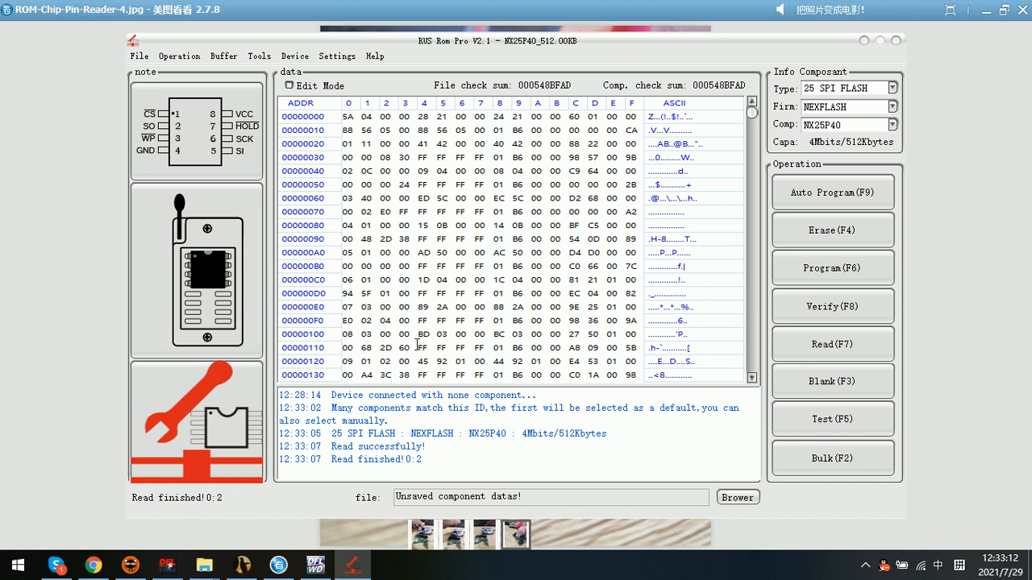
- Verify the read NX25P40 data against the chip with Verify(F8)
{"action": "left_click", "coordinate": [832, 306]}
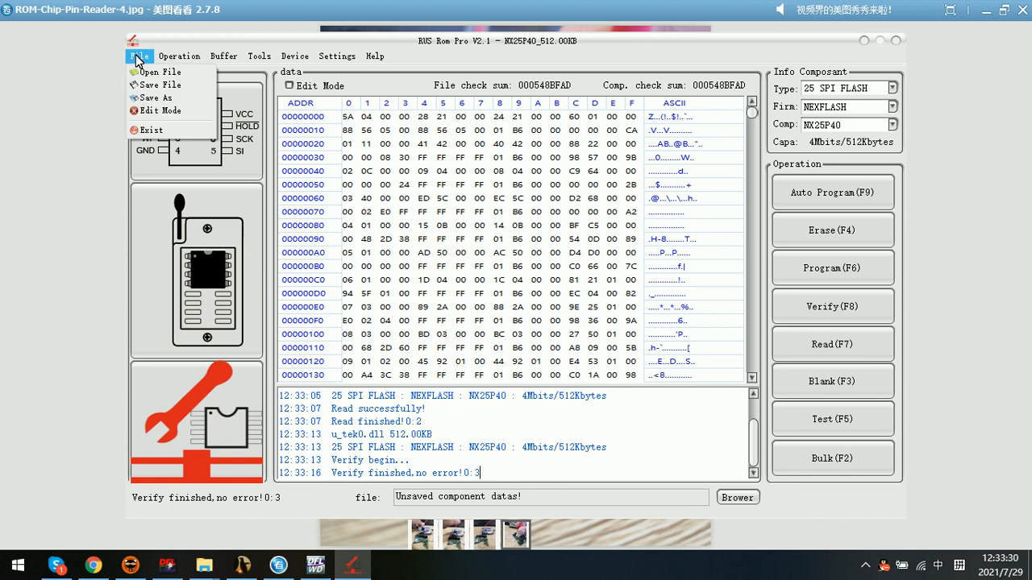
- Save the read ROM to the desktop under the file name 'original-rom'
{"action": "left_click", "coordinate": [154, 97]}
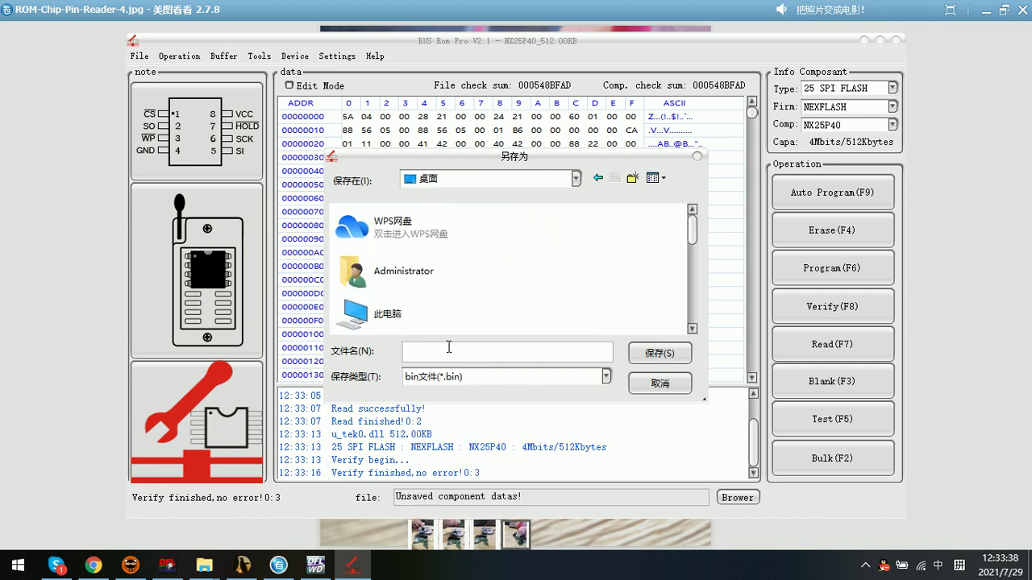
{"action": "type", "text": "o"}
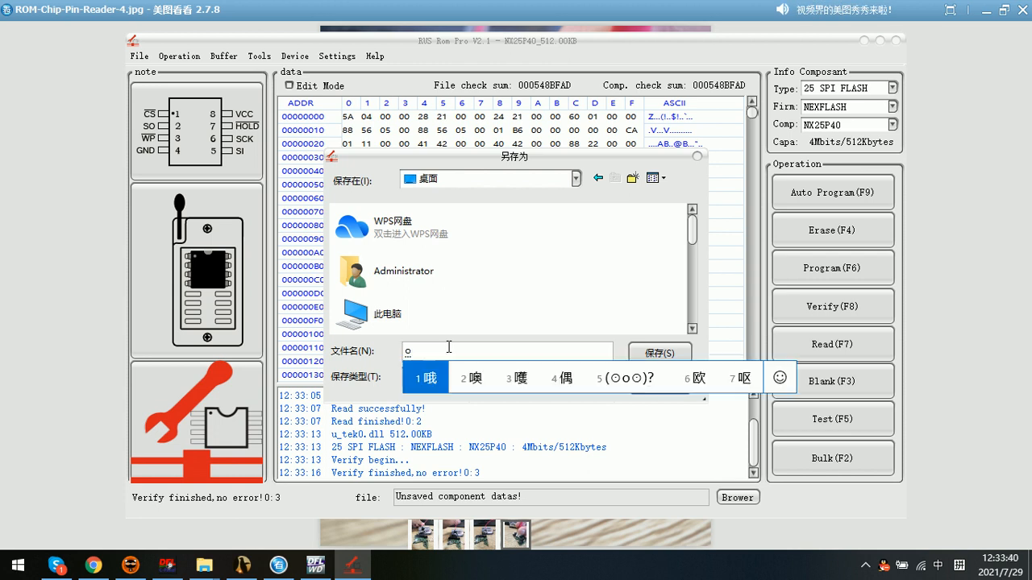
{"action": "type", "text": "riginal"}
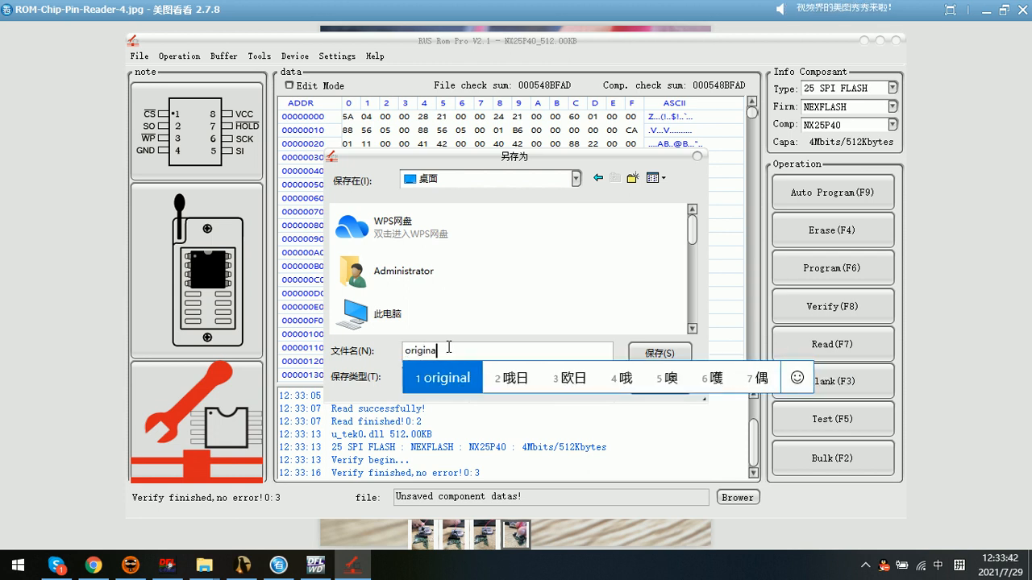
{"action": "type", "text": "-d"}
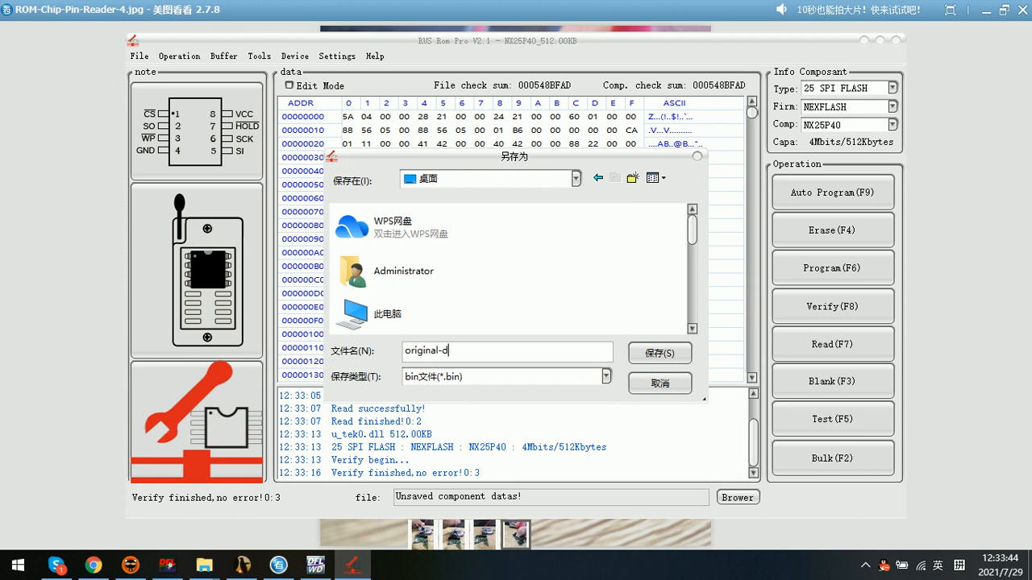
{"action": "type", "text": "a"}
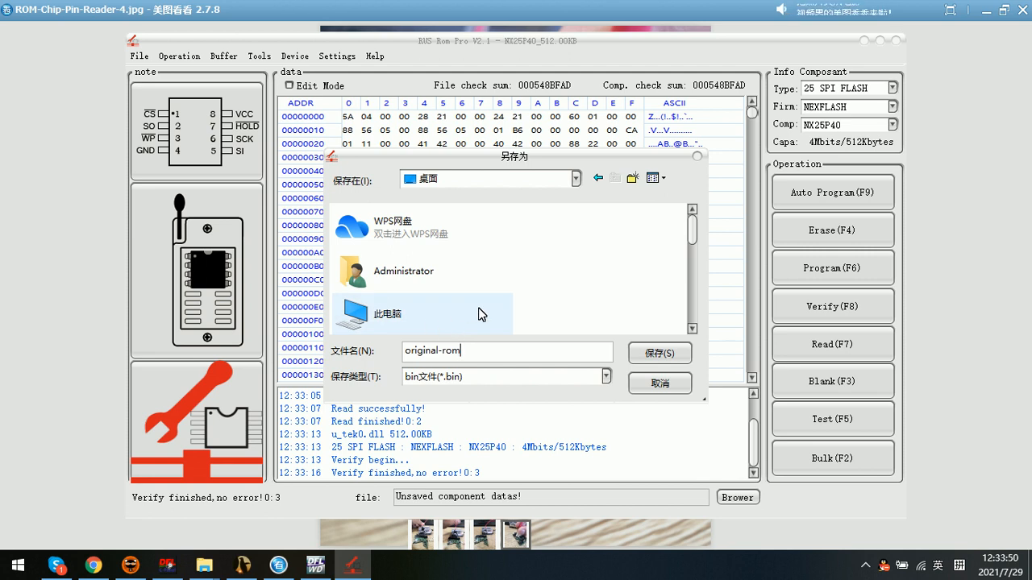
{"action": "left_click", "coordinate": [658, 353]}
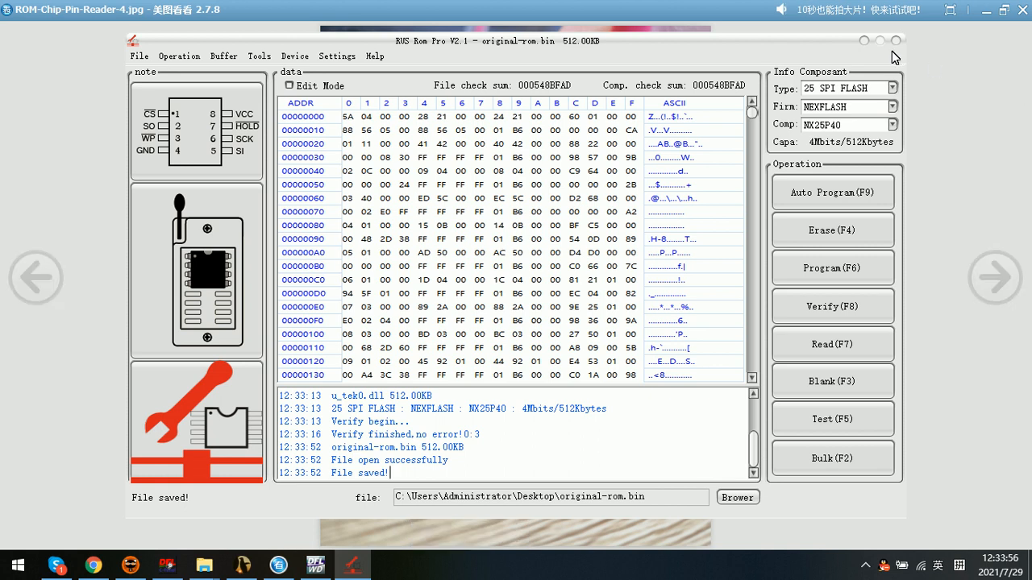
{"action": "mouse_move", "coordinate": [419, 54]}
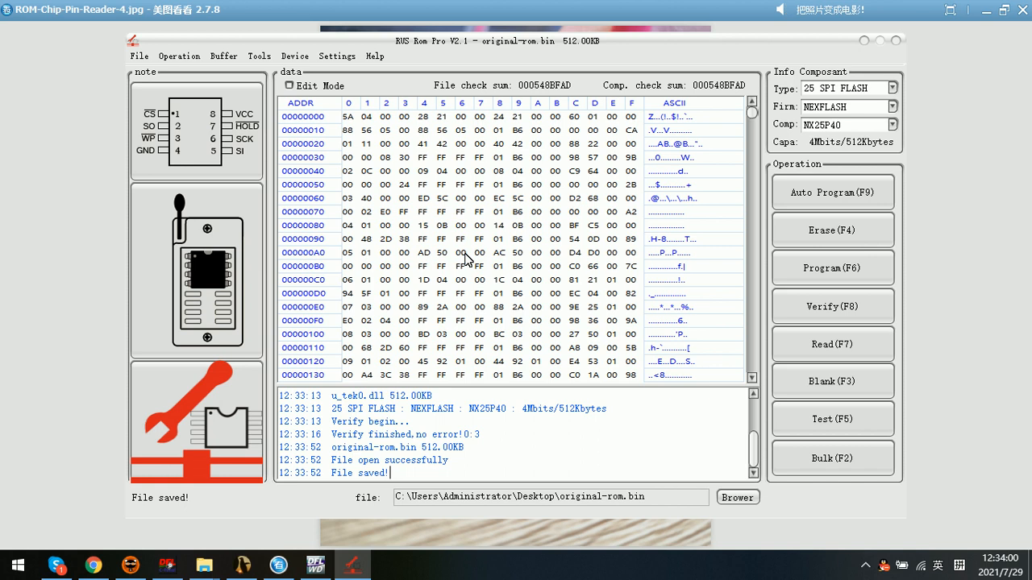
- Open original-rom.bin from the Desktop via File > Open File
{"action": "left_click", "coordinate": [138, 56]}
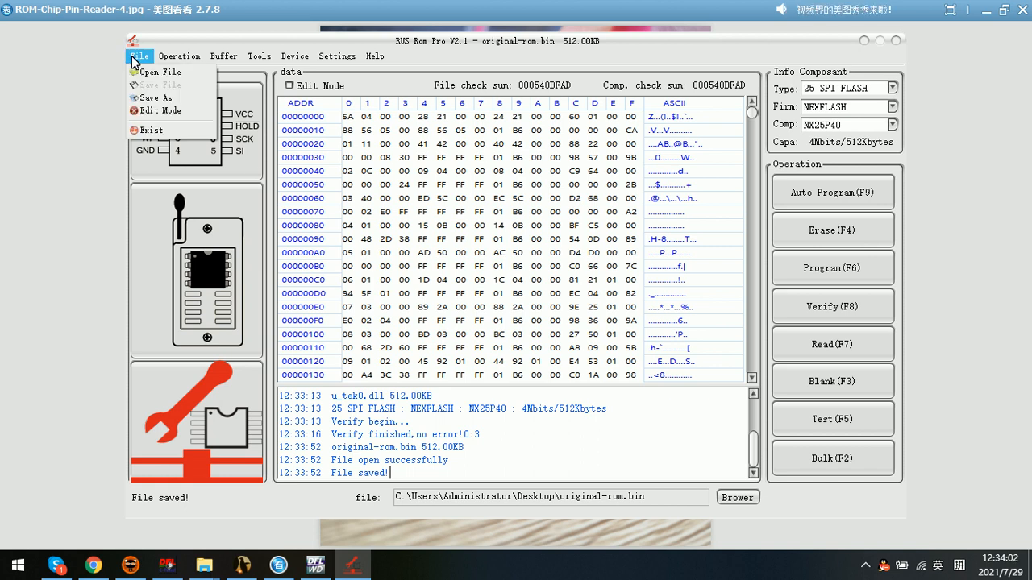
{"action": "left_click", "coordinate": [158, 71]}
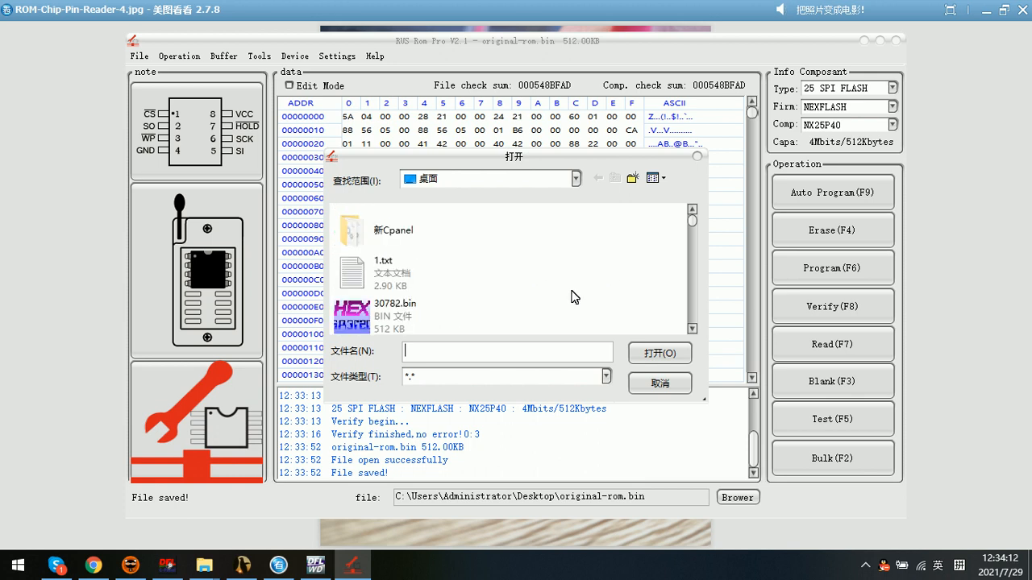
{"action": "scroll", "scroll_direction": "down", "scroll_amount": 3}
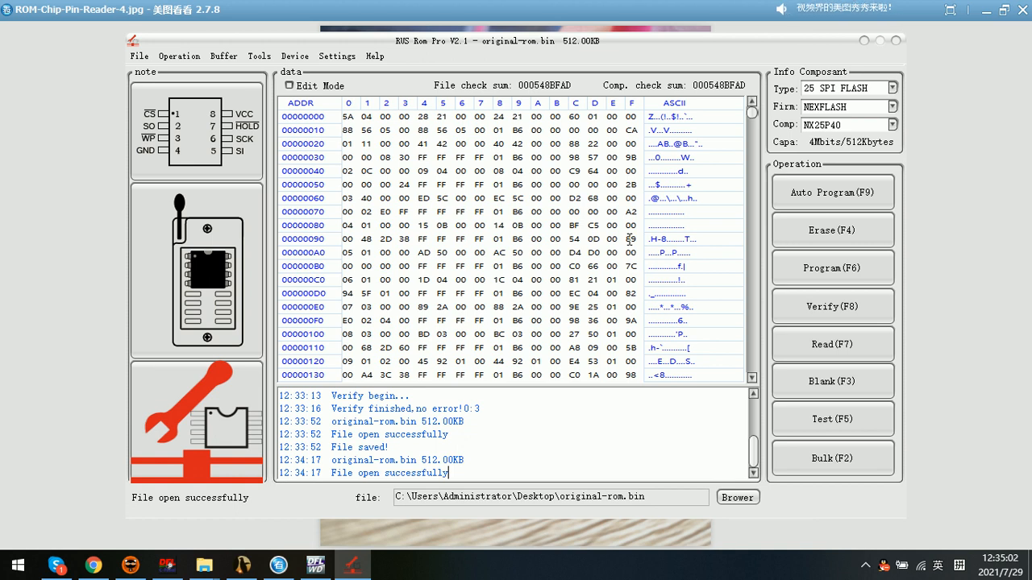
- Erase, program and verify original-rom.bin onto the NX25P40 using Auto Program(F9)
{"action": "left_click", "coordinate": [832, 268]}
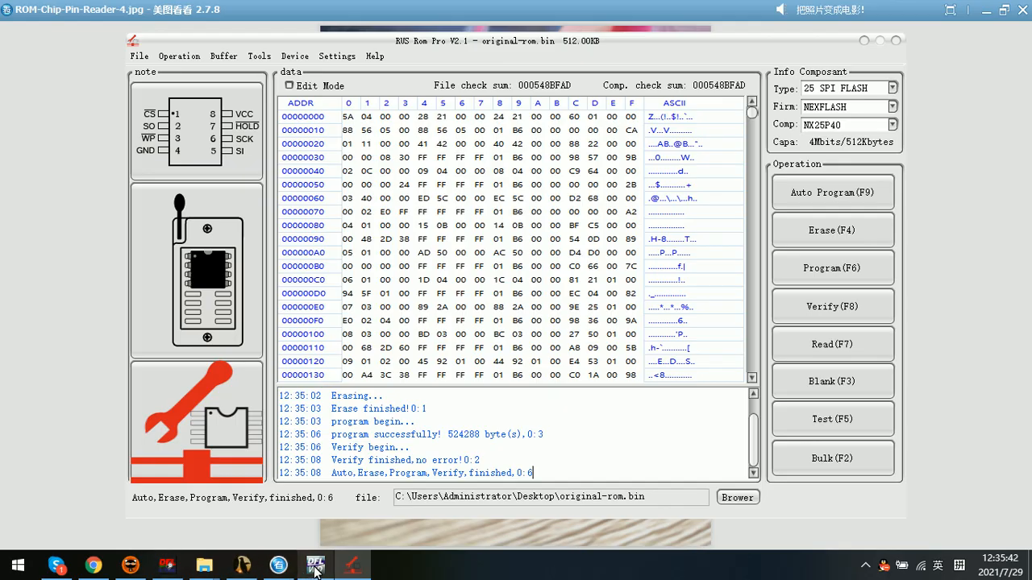
- Switch to DFL-WD and power on the connected drive
{"action": "left_click", "coordinate": [316, 565]}
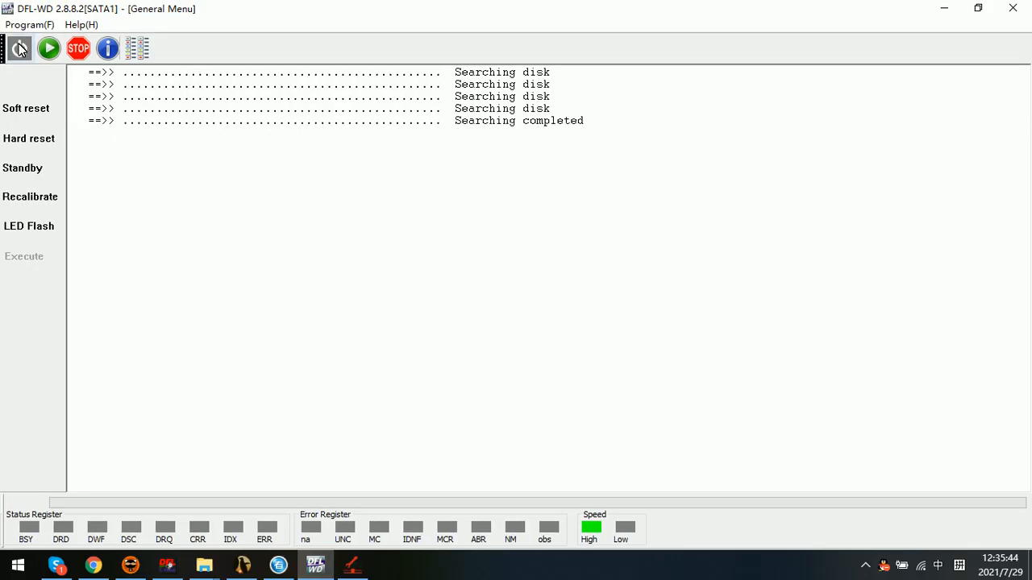
{"action": "left_click", "coordinate": [19, 49]}
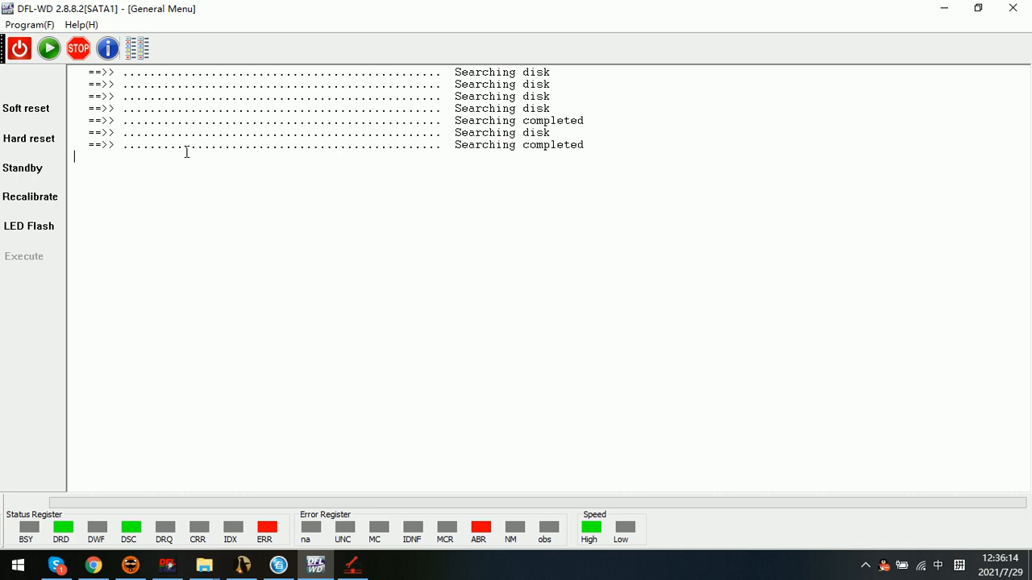
{"action": "mouse_move", "coordinate": [228, 218]}
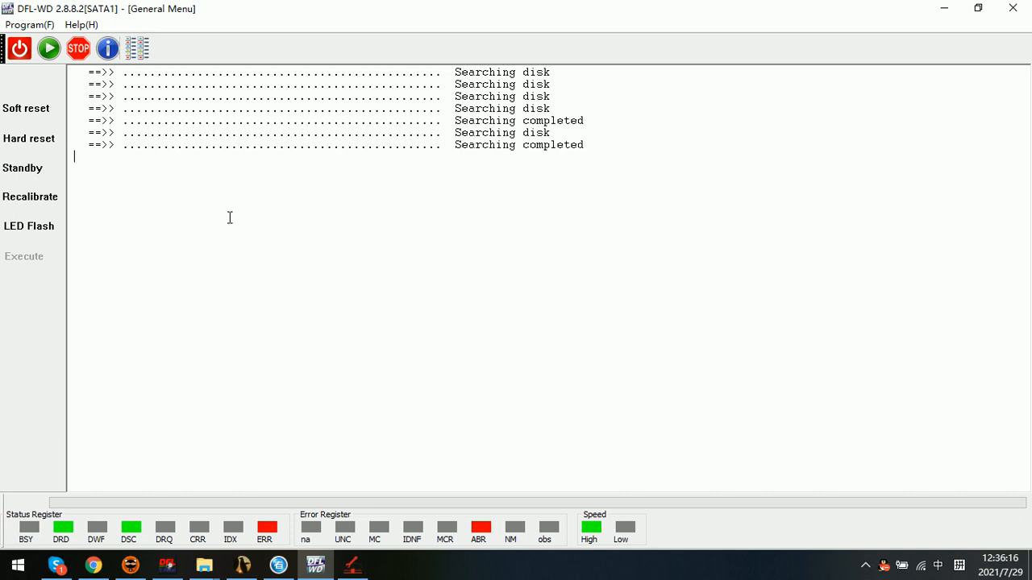
{"action": "mouse_move", "coordinate": [48, 49]}
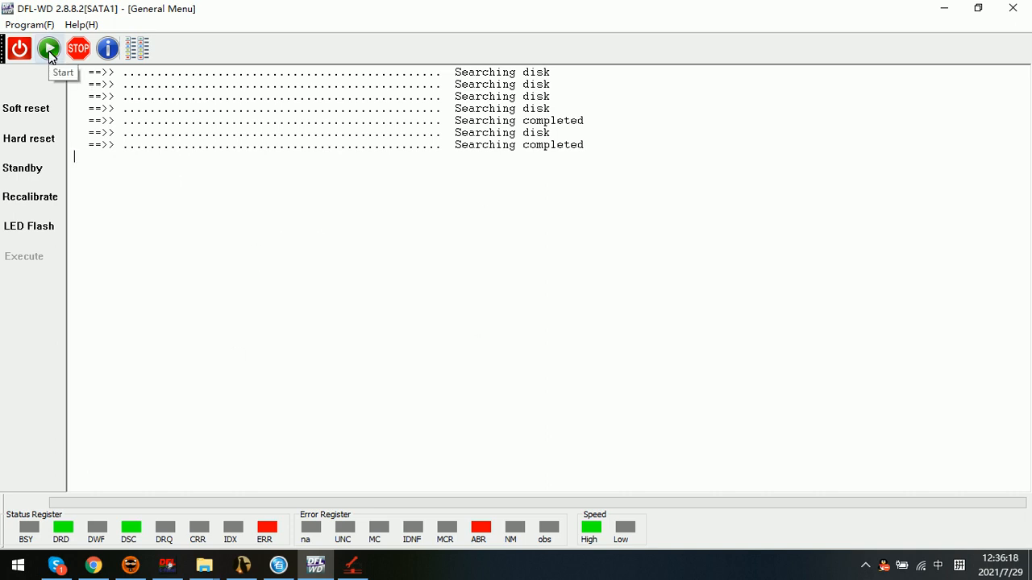
- Start a Kernel mode session with a WDC Marvell family and accept the factory info
{"action": "left_click", "coordinate": [49, 48]}
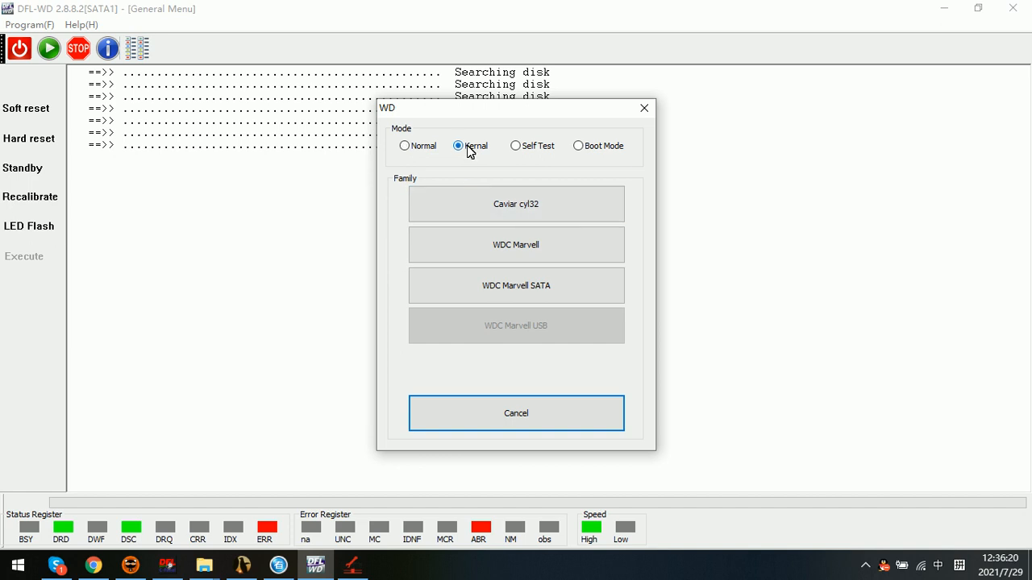
{"action": "left_click", "coordinate": [516, 413]}
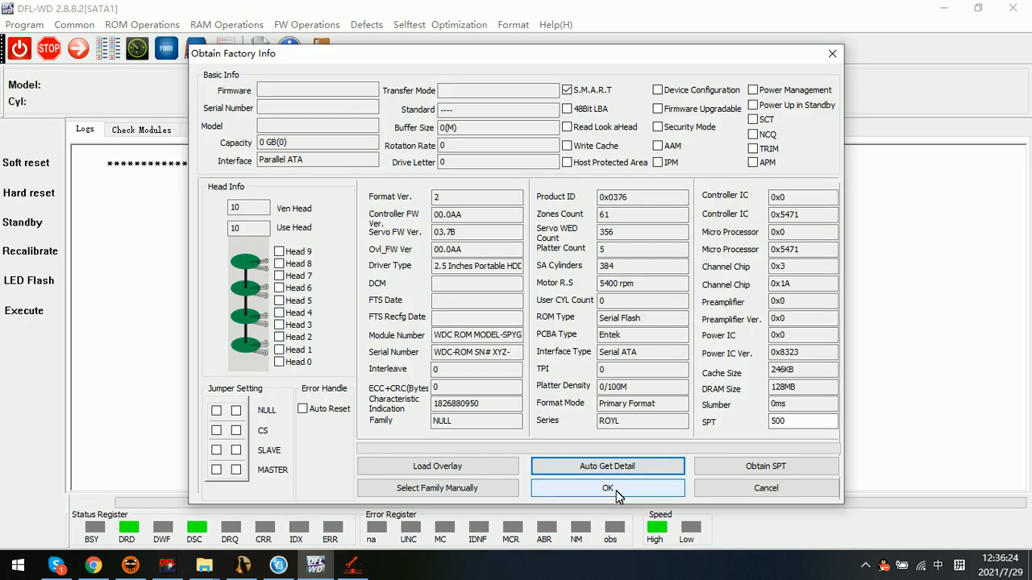
{"action": "left_click", "coordinate": [607, 489]}
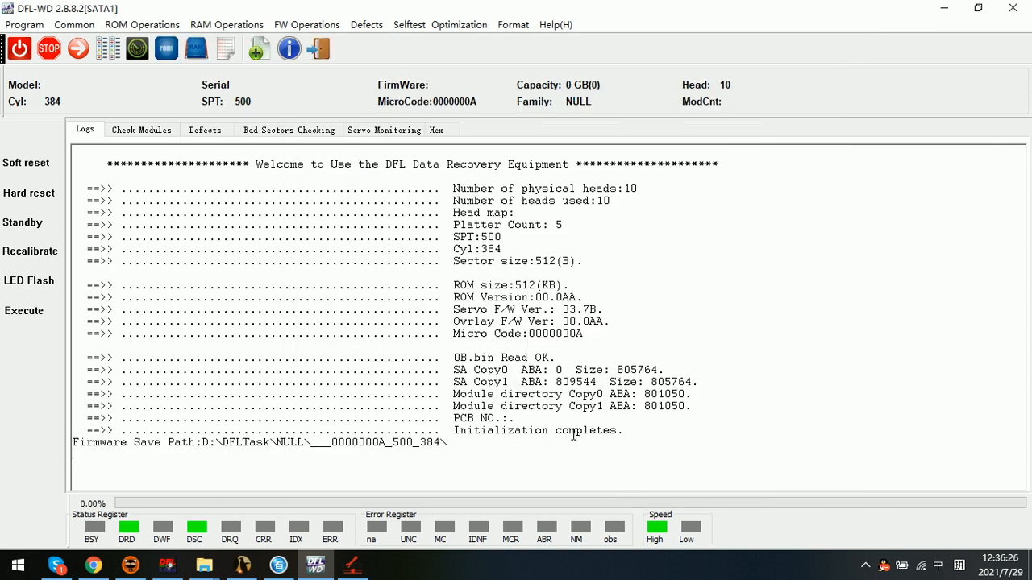
{"action": "mouse_move", "coordinate": [142, 24]}
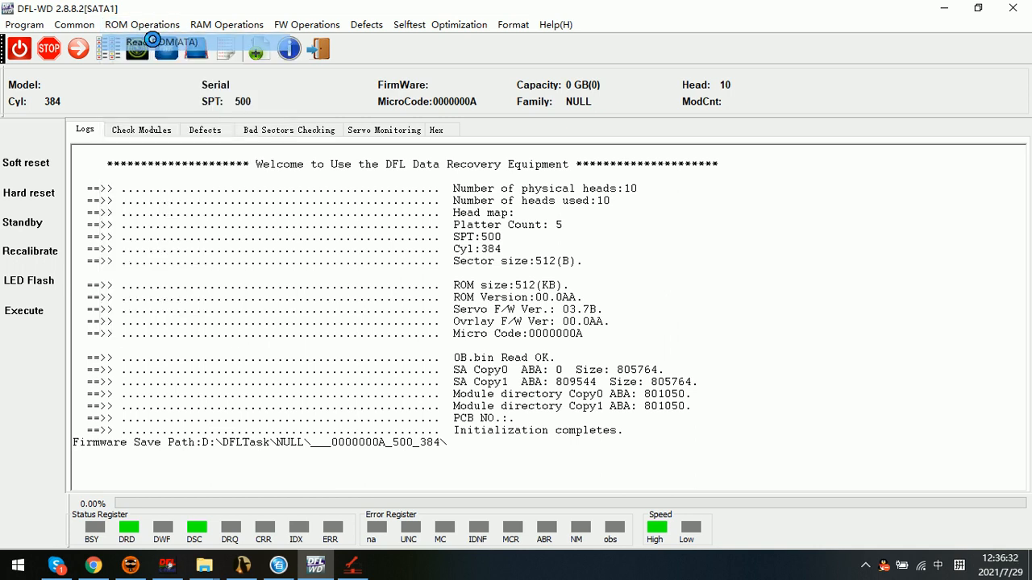
- Read the drive's ROM, then write it back to the drive
{"action": "left_click", "coordinate": [165, 49]}
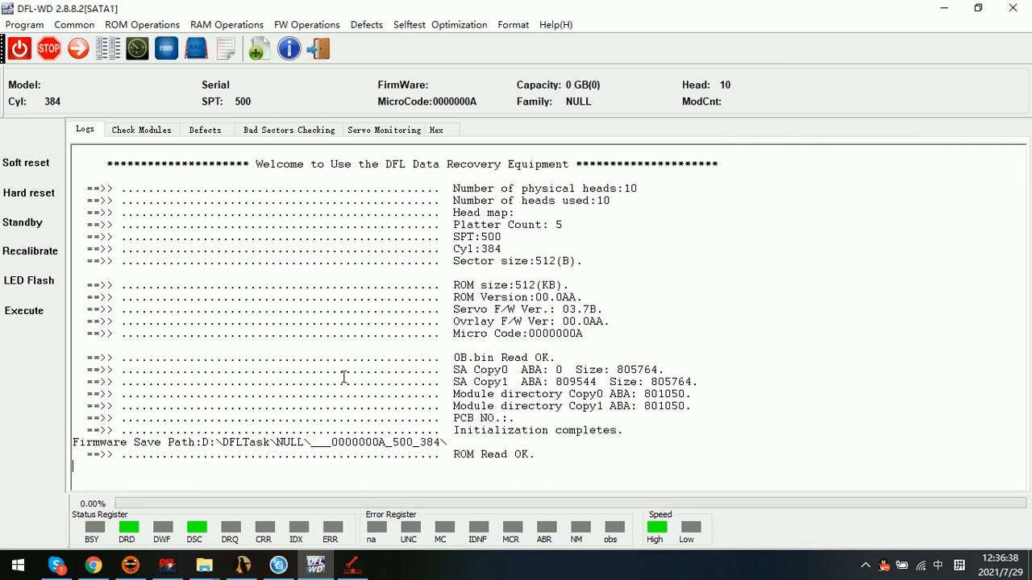
{"action": "mouse_move", "coordinate": [160, 102]}
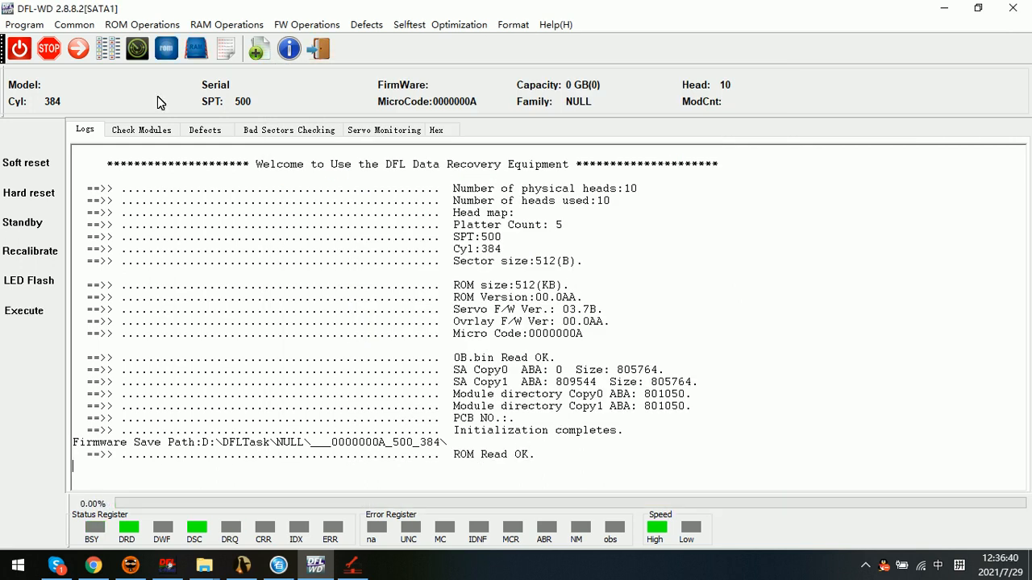
{"action": "left_click", "coordinate": [141, 24]}
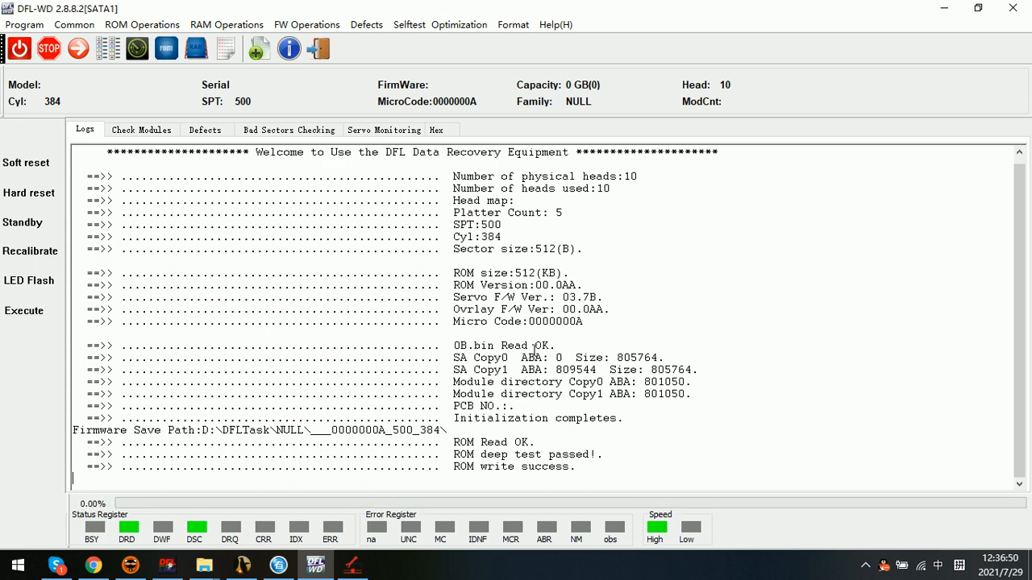
{"action": "mouse_move", "coordinate": [405, 348]}
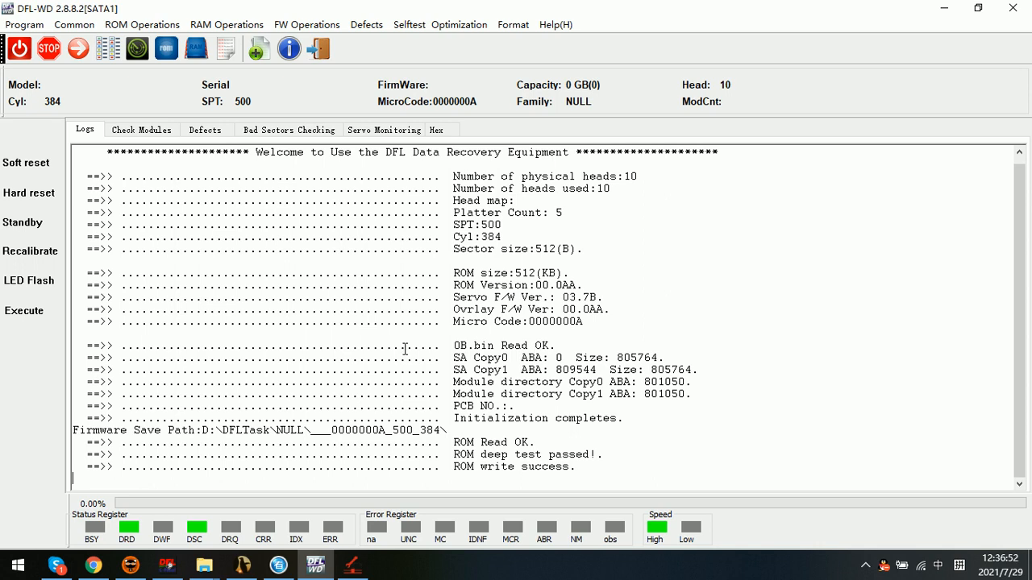